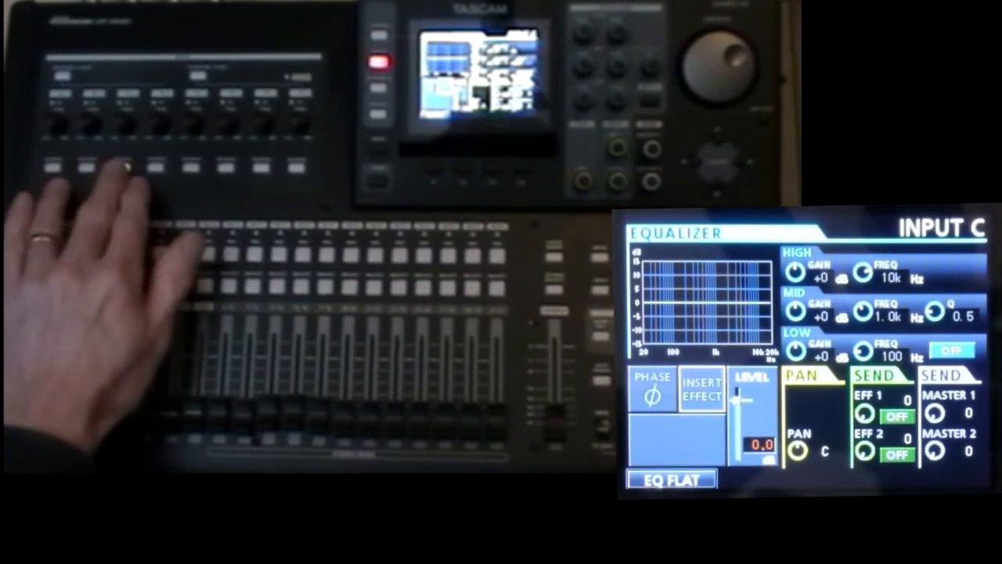
- Leave input C's channel screen and show the main menu with song and preference options
click(55, 164)
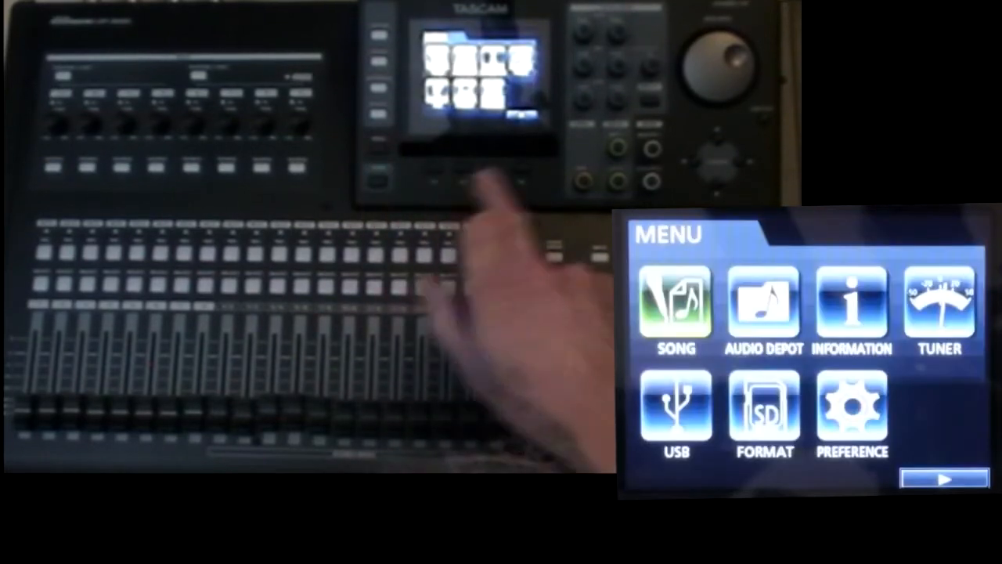
- Load the 'Settings' song, restoring input A's level 9.5 and master sends 106/95
click(675, 313)
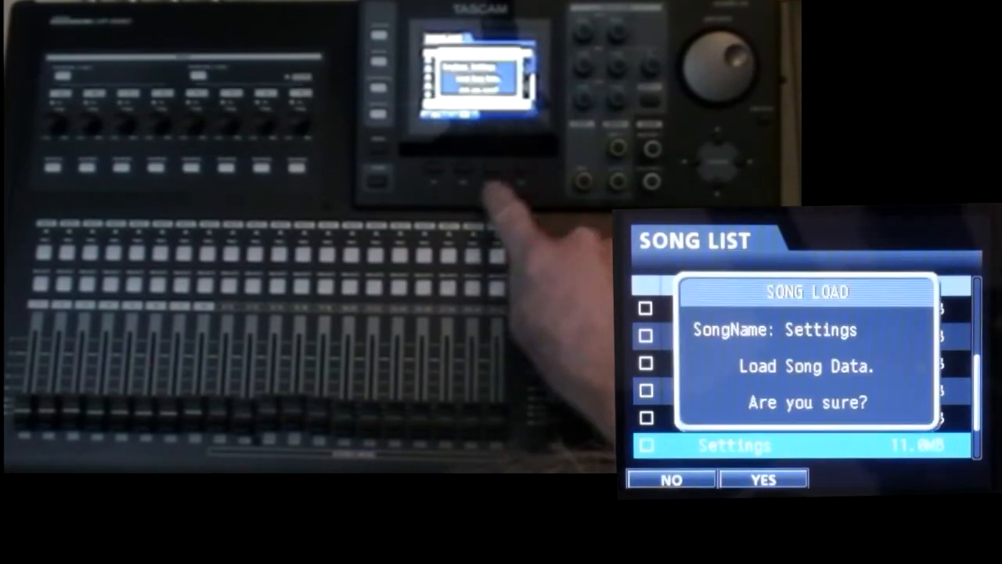
click(763, 479)
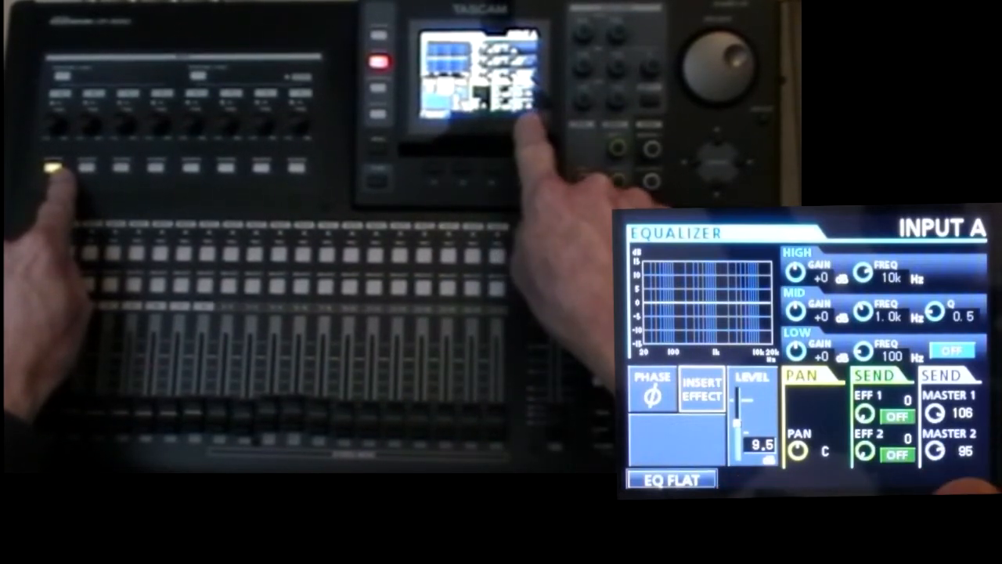
- View input D's low EQ boost and sends, then the stereo/bounce/effect send list
click(153, 166)
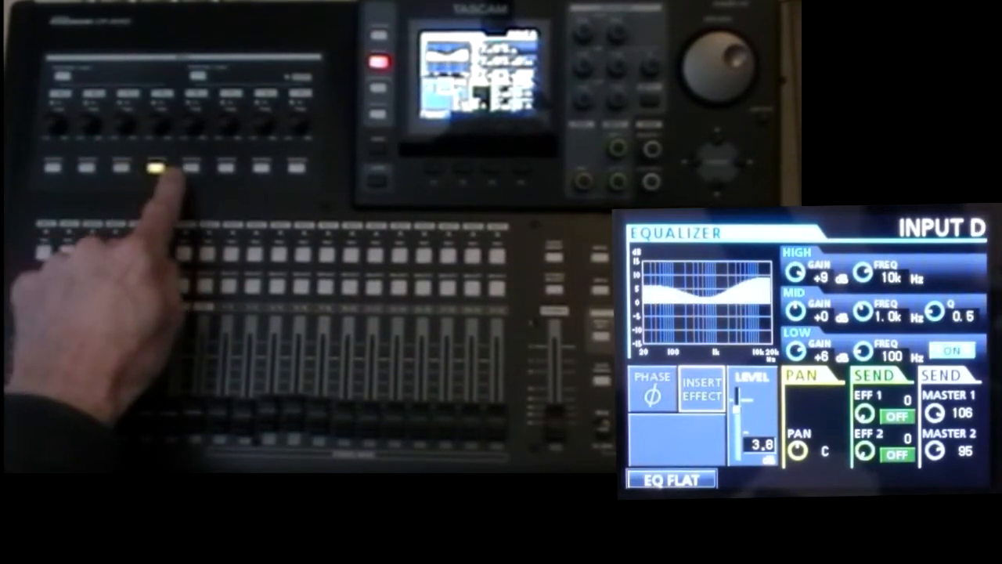
click(39, 282)
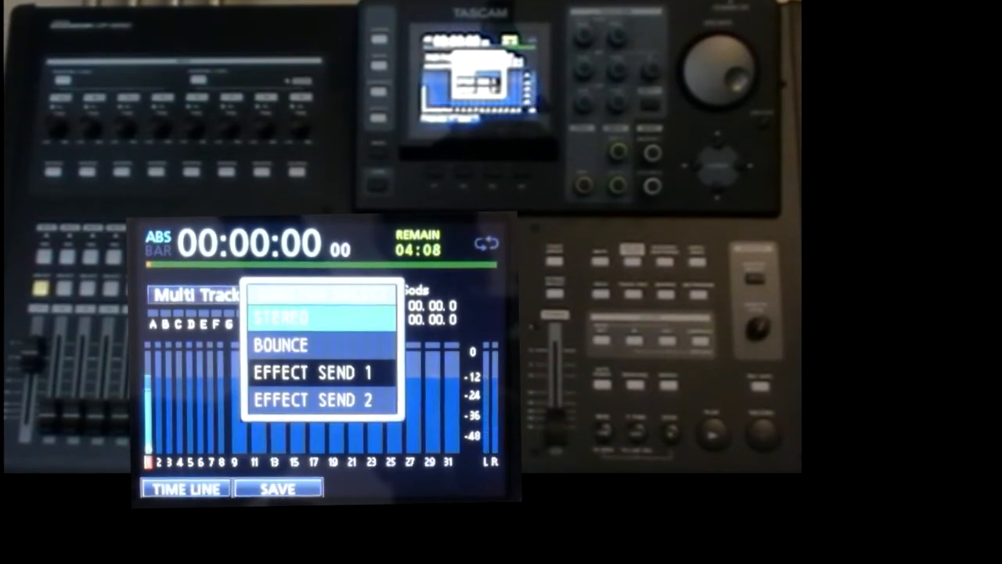
click(44, 257)
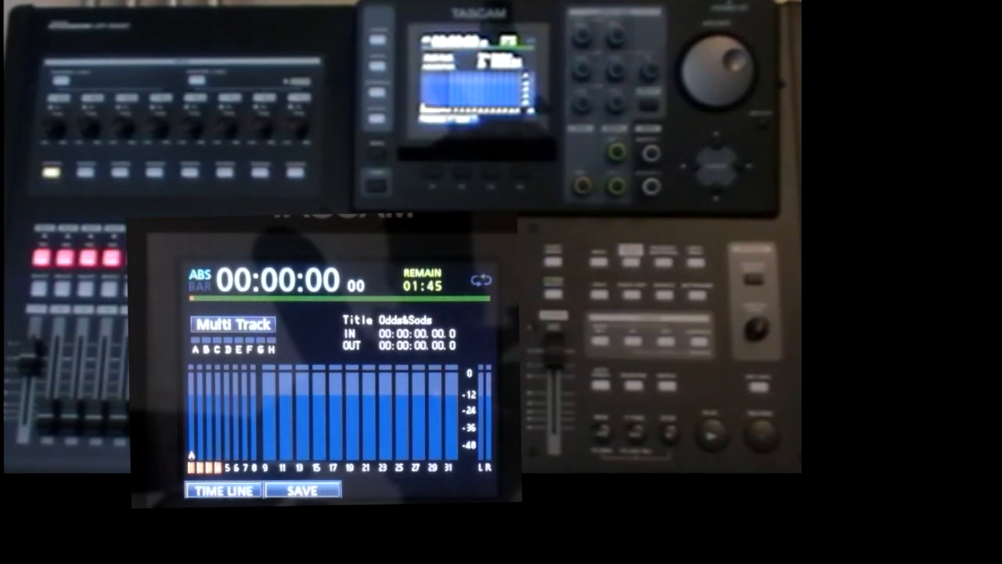
- Show the TRACK / STEREO BUS assignment screen listing tracks 1–32 and bus A–H
click(375, 44)
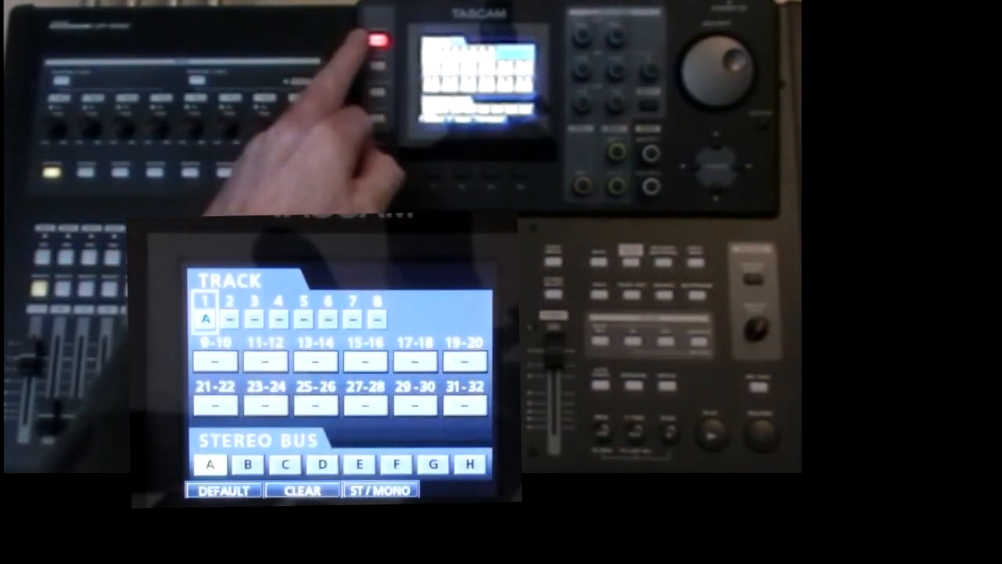